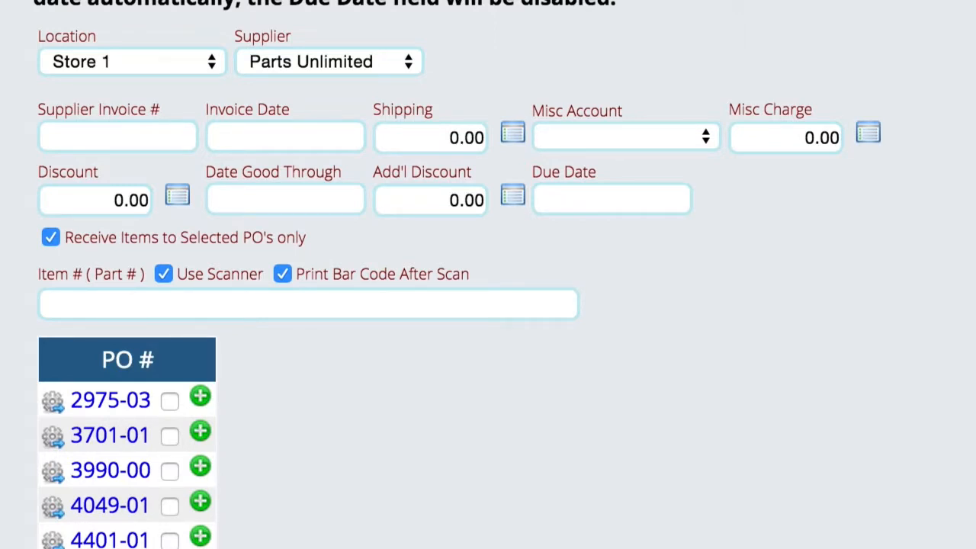
mouse_move(114, 252)
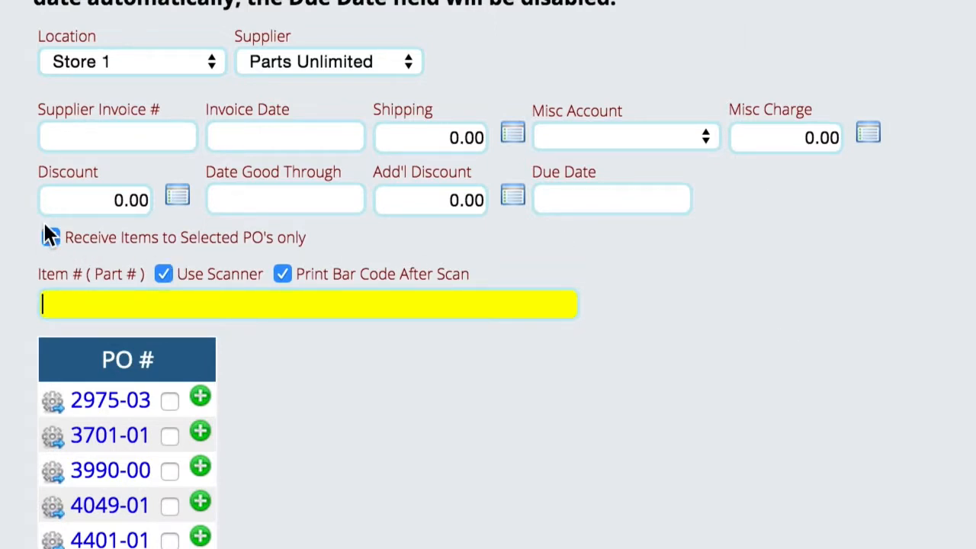
Step: Switch off 'Receive Items to Selected PO's only' on the Parts Unlimited receiving form
left_click(50, 238)
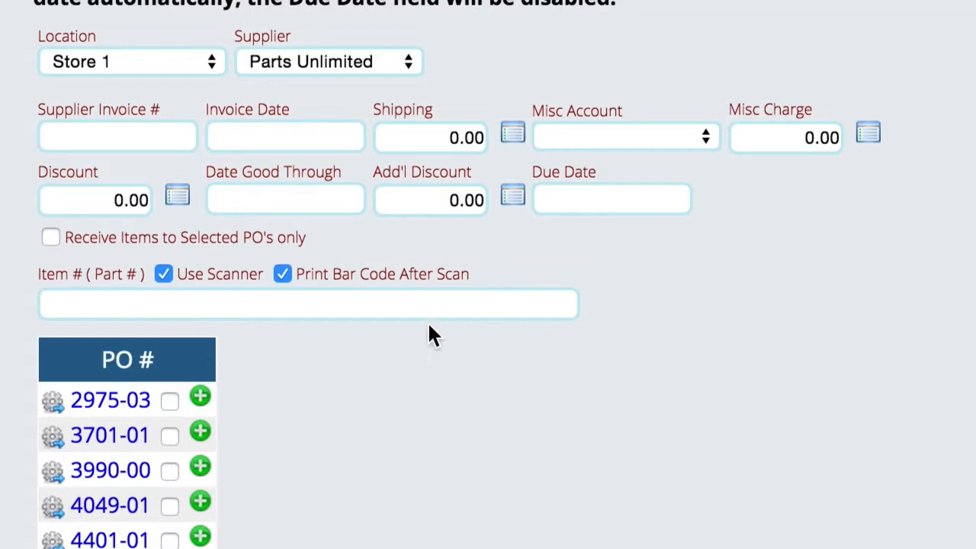
mouse_move(234, 319)
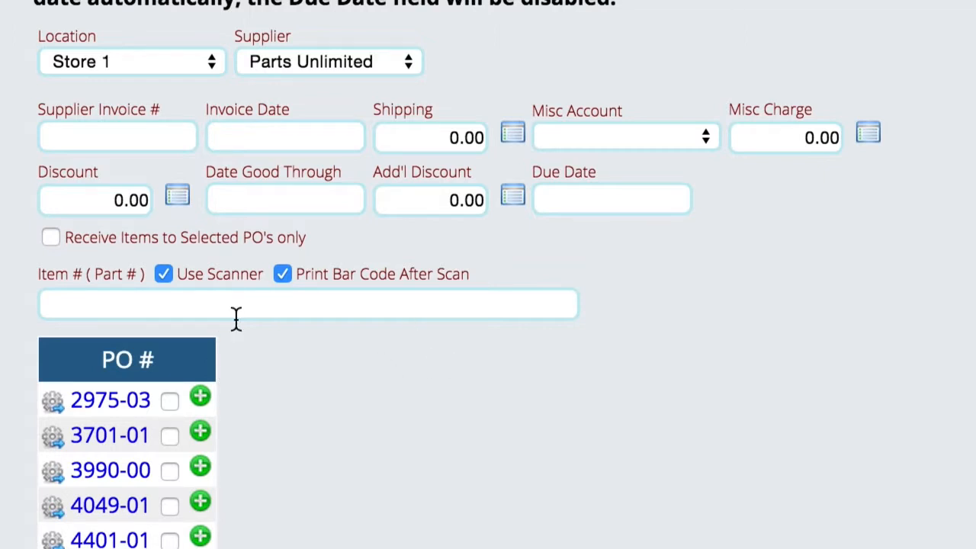
mouse_move(347, 445)
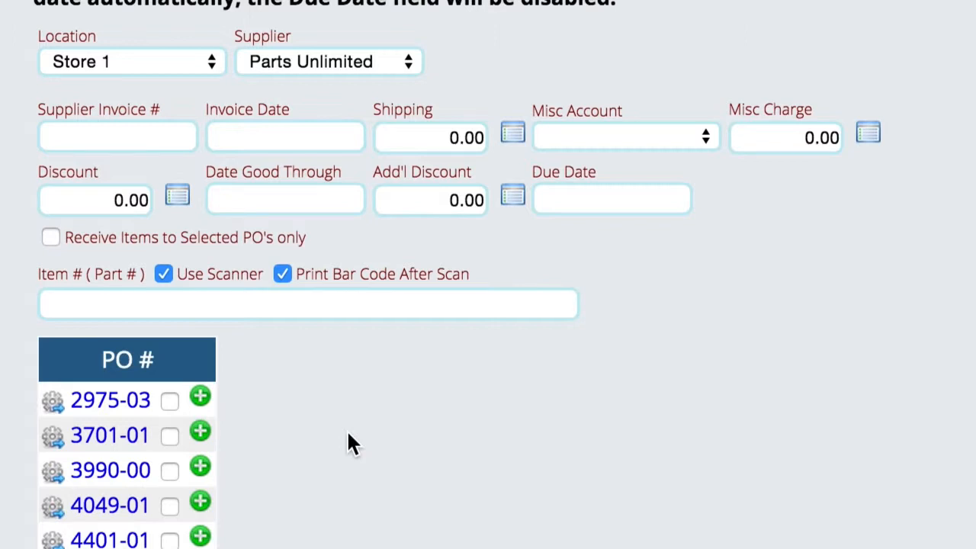
Step: Select POs 3701-01 and 3990-00 and restrict receiving to those POs only
left_click(169, 434)
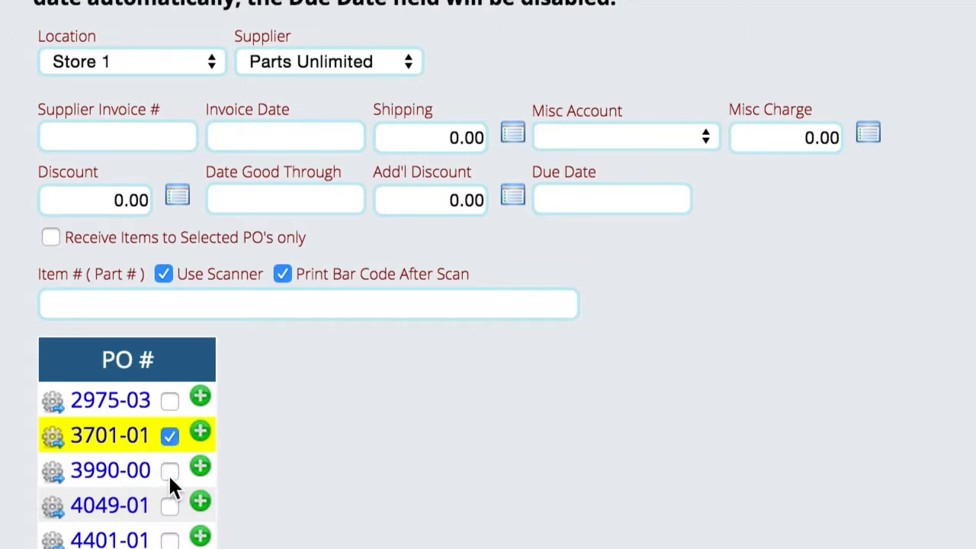
left_click(169, 469)
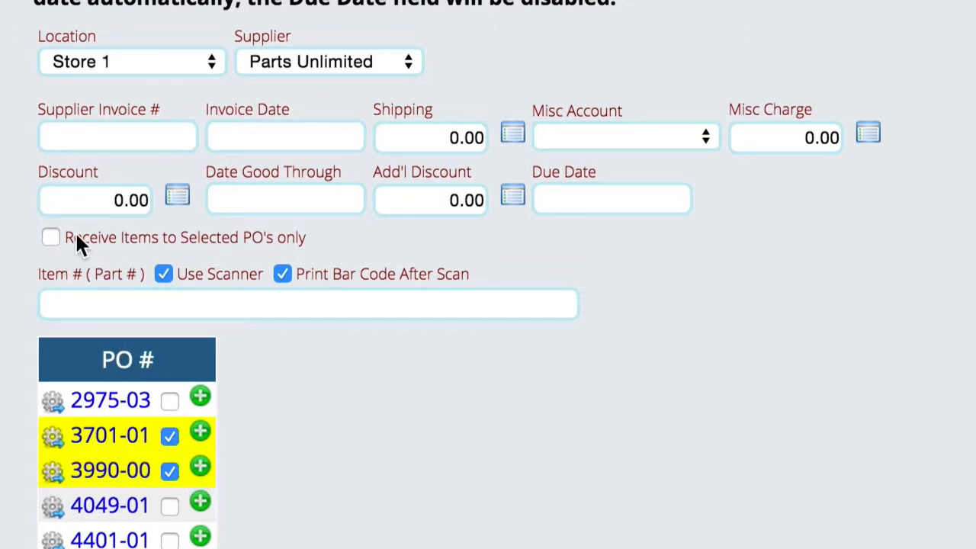
left_click(50, 238)
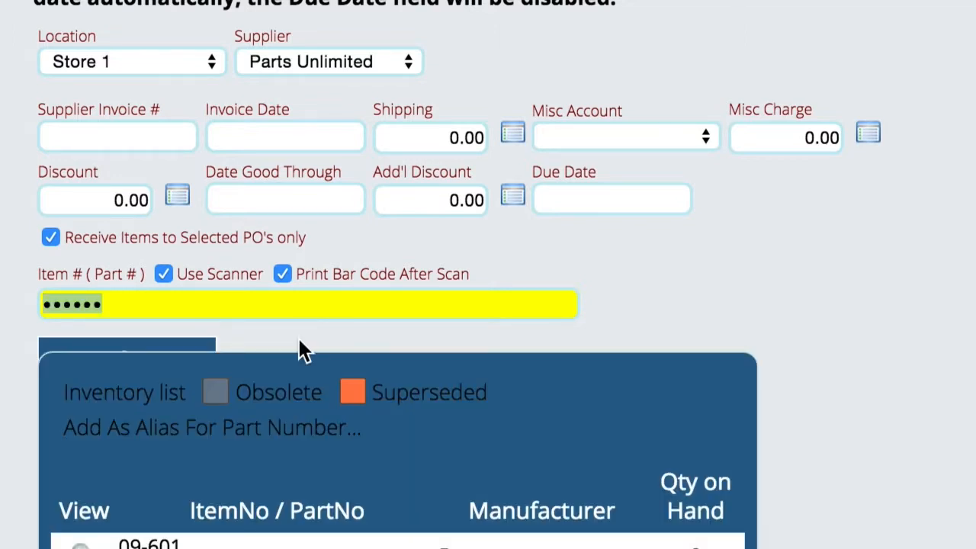
Step: Scroll the inventory lookup list of parts matching 09-601
scroll("down", 3)
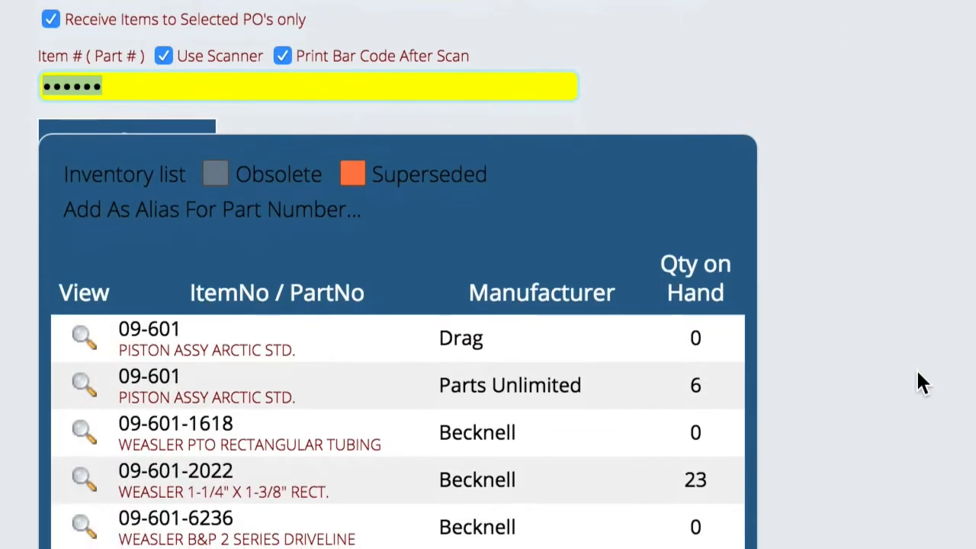
mouse_move(191, 308)
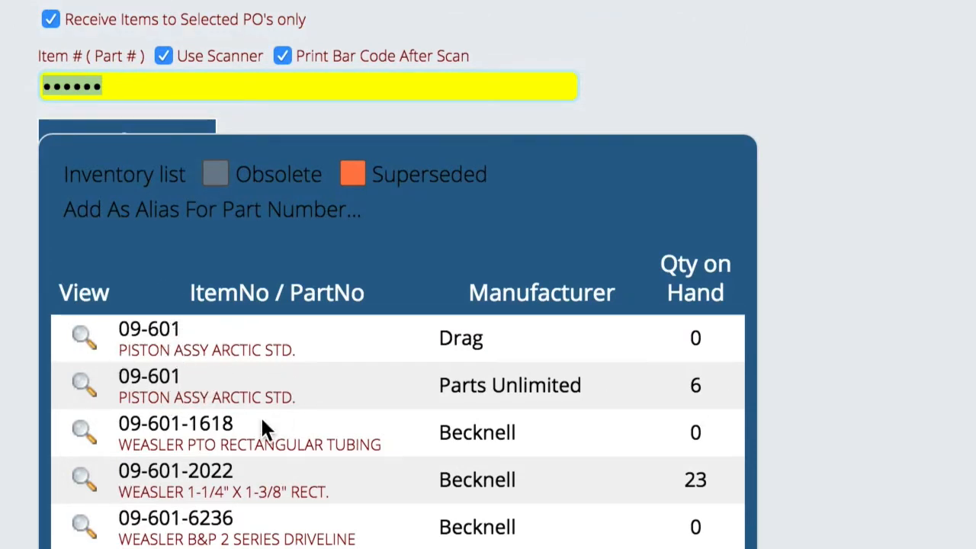
mouse_move(86, 393)
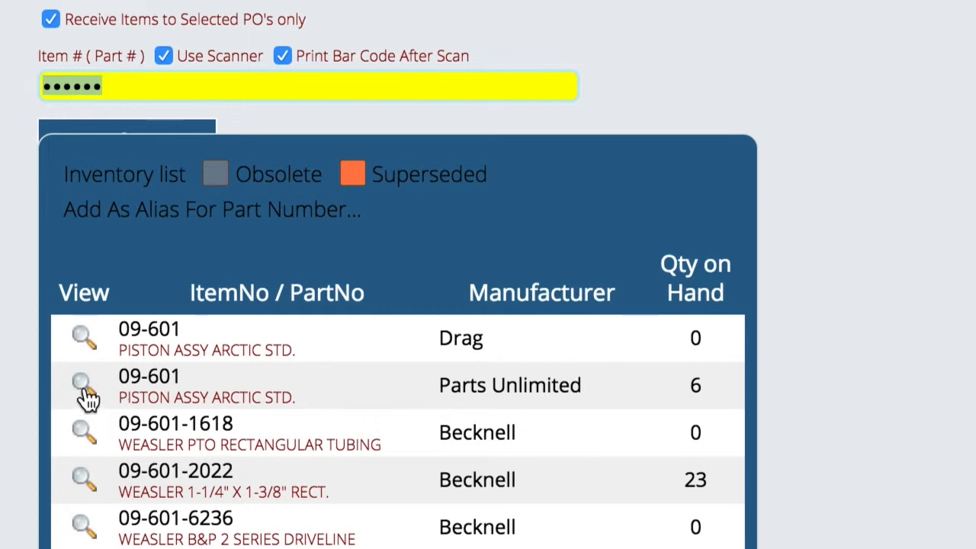
mouse_move(84, 394)
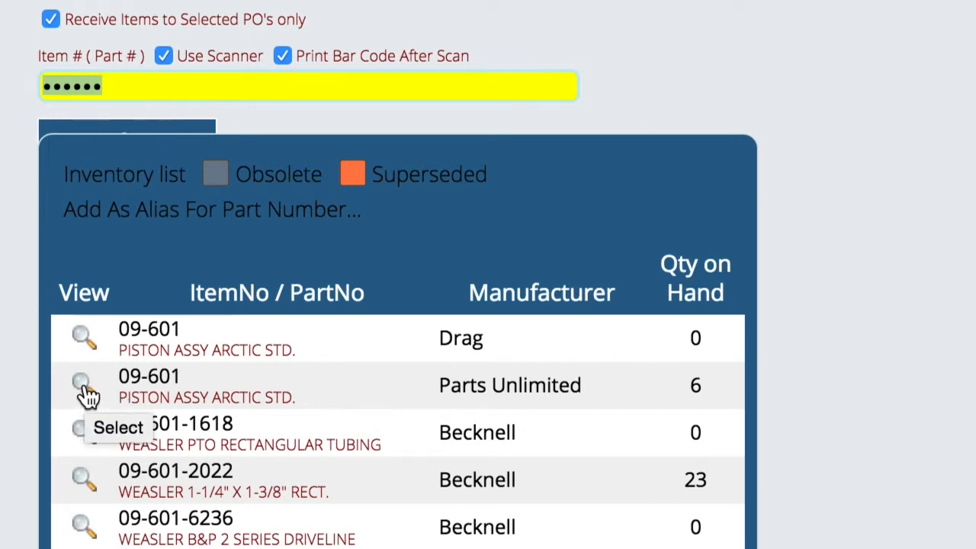
Step: Pick Parts Unlimited's 09-601 piston assembly and accept 1 received on PO 3701-01
left_click(83, 384)
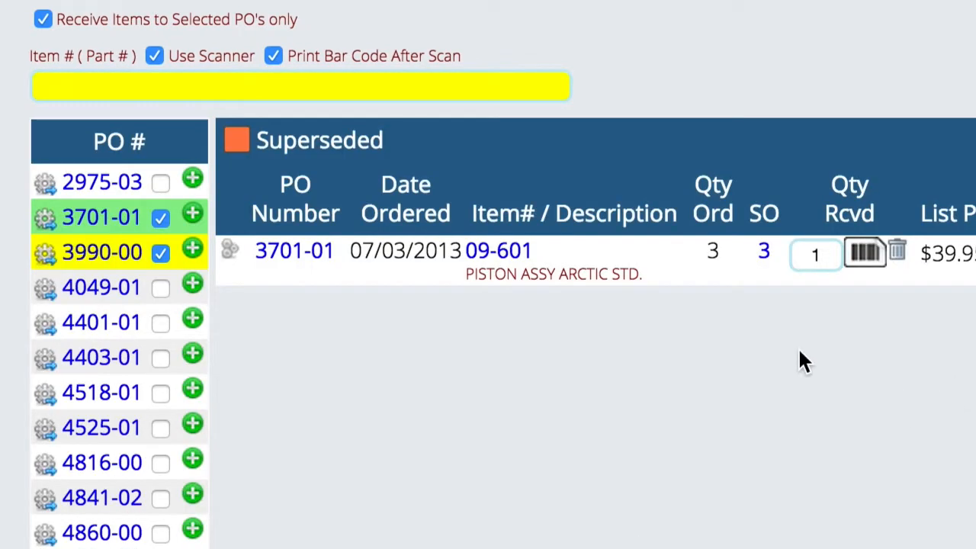
mouse_move(295, 250)
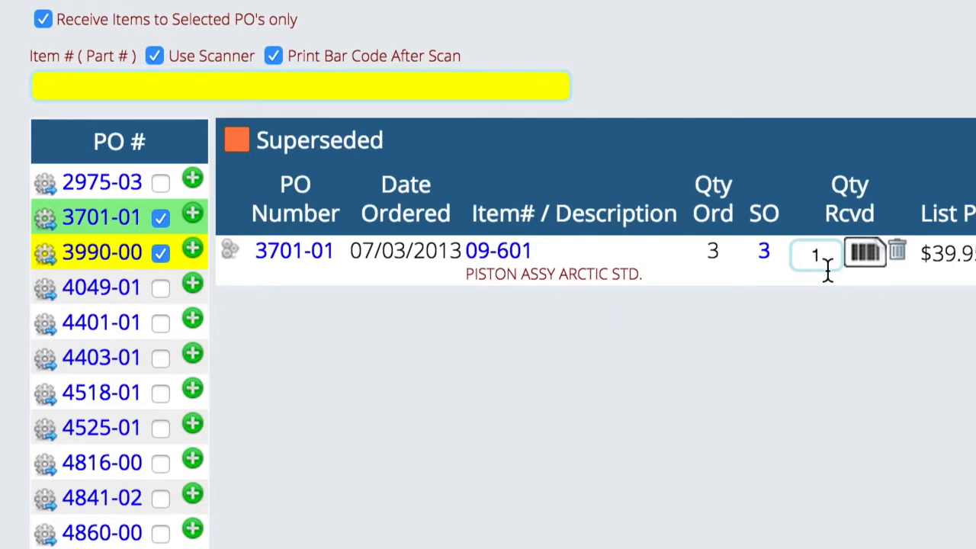
mouse_move(586, 311)
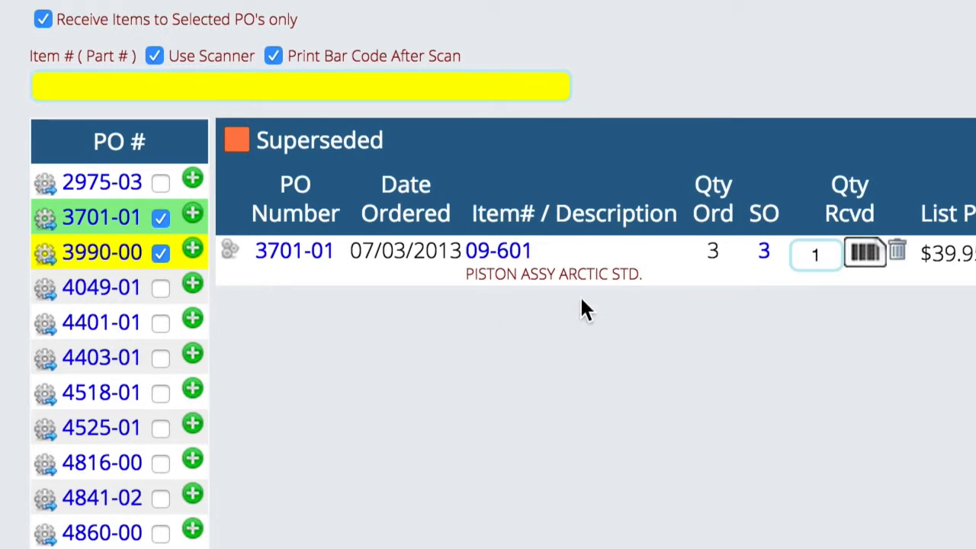
left_click(814, 253)
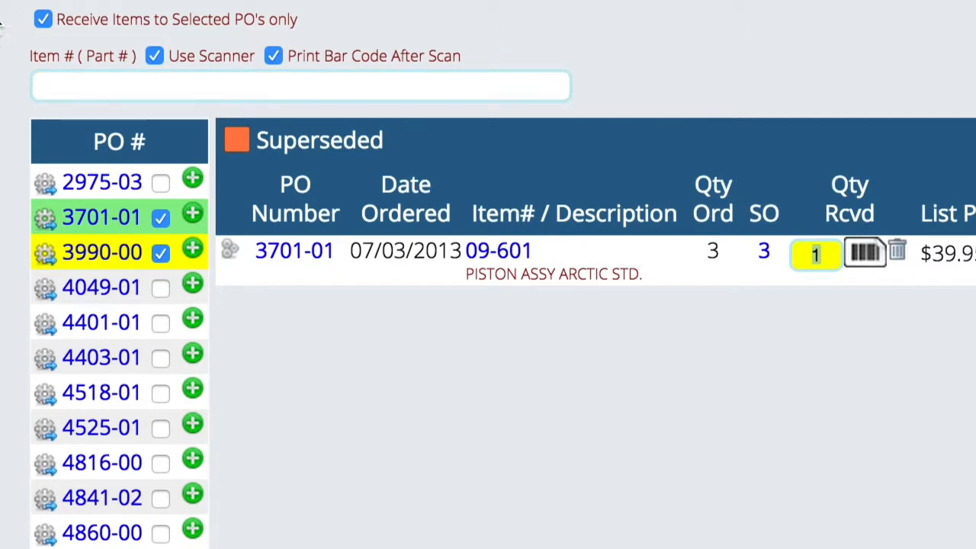
left_click(300, 85)
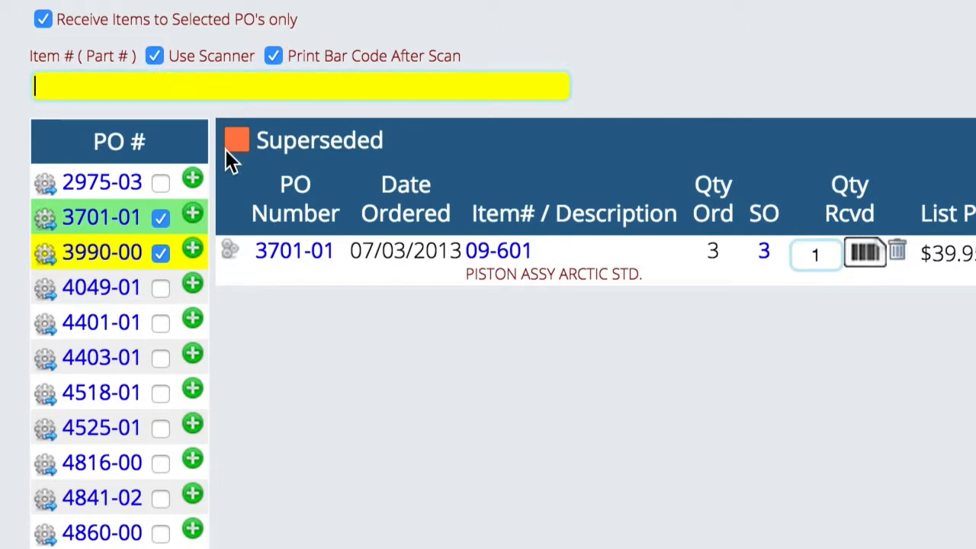
mouse_move(252, 160)
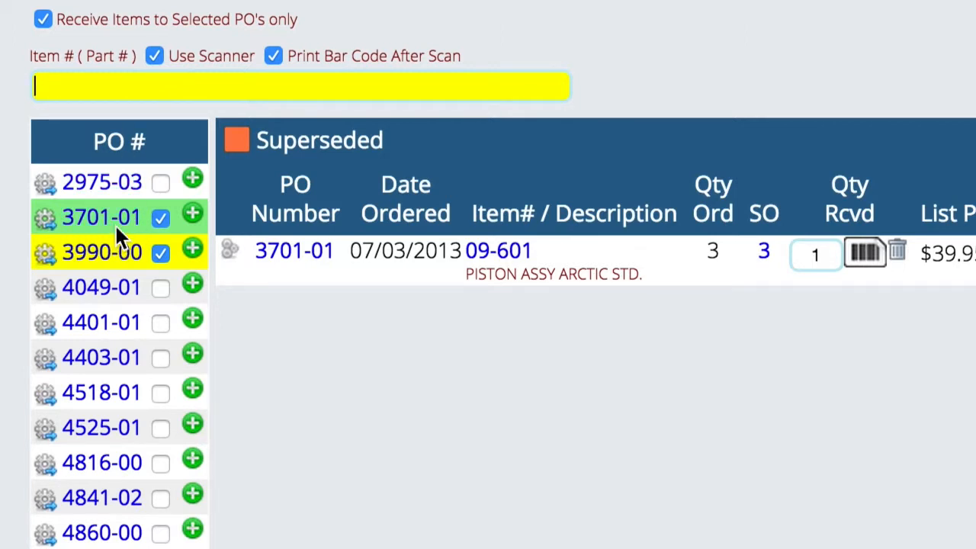
mouse_move(480, 546)
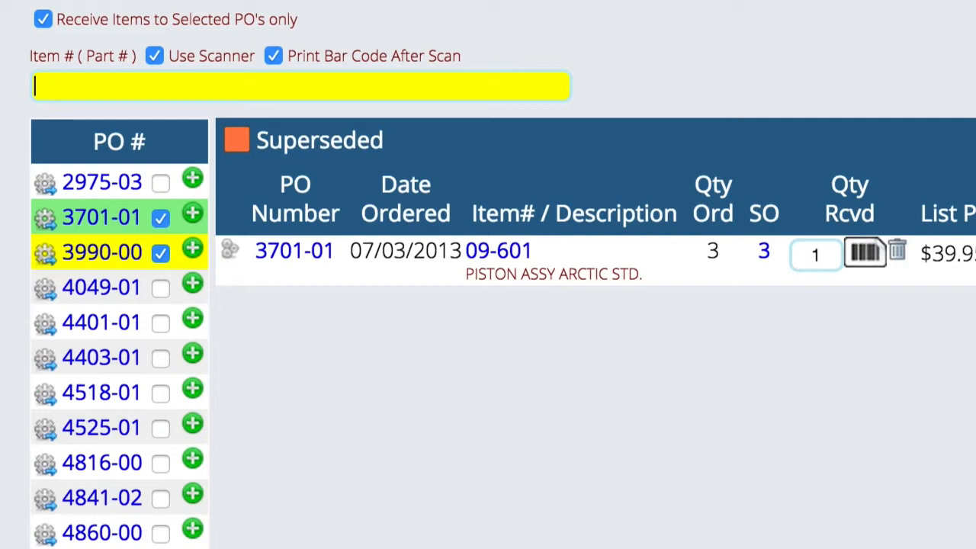
mouse_move(295, 250)
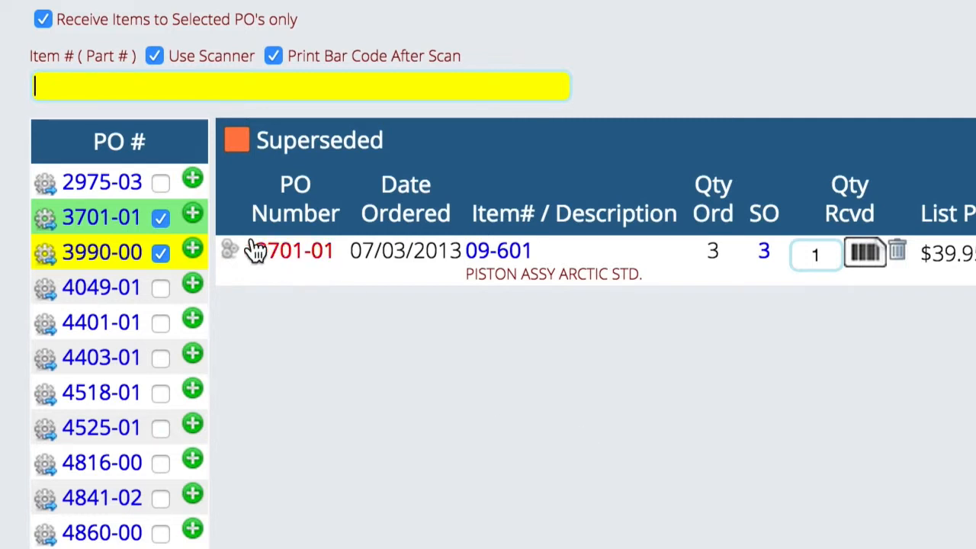